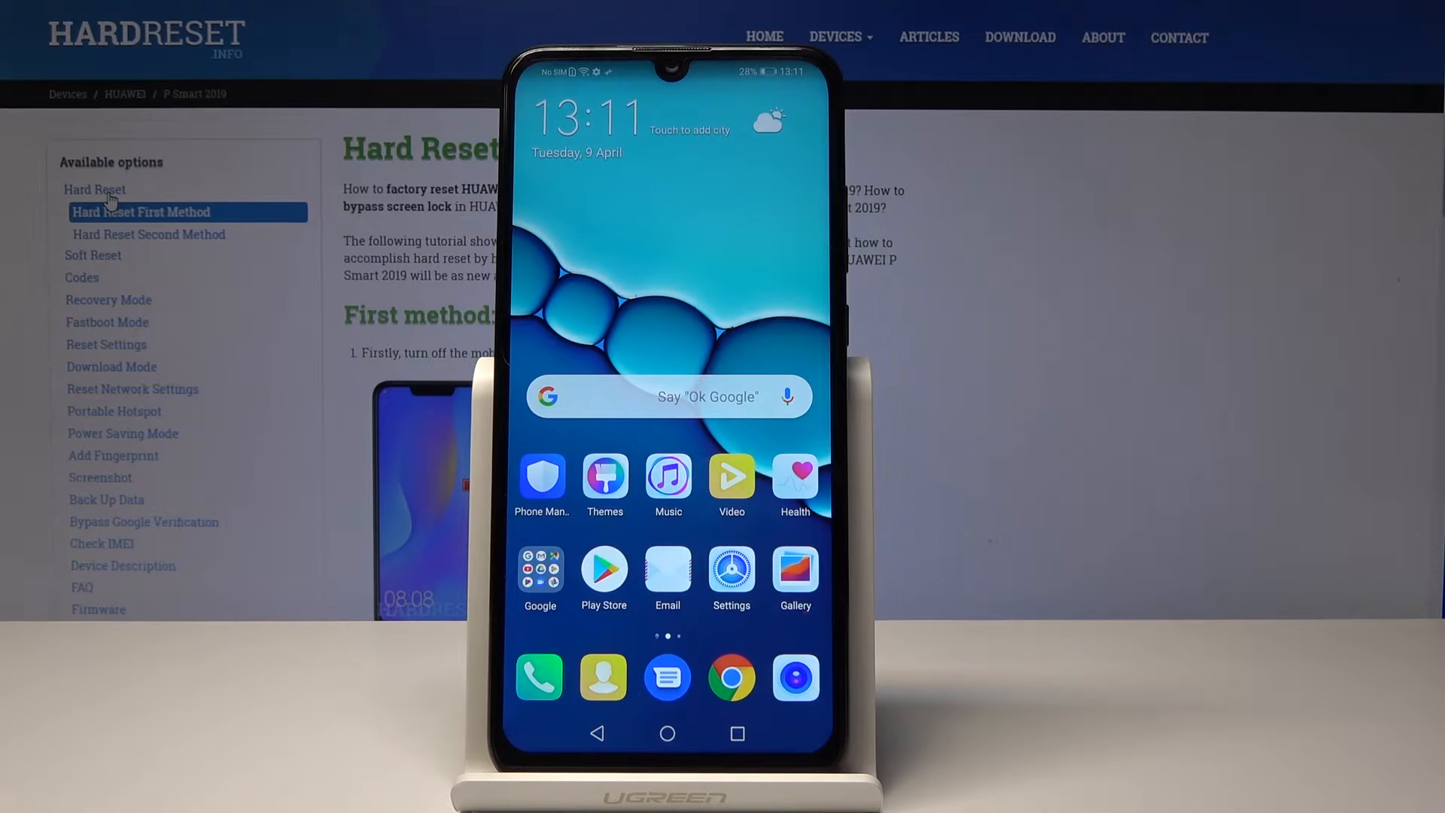
- Launch Settings from the home screen and scroll down toward Security & privacy
click(731, 569)
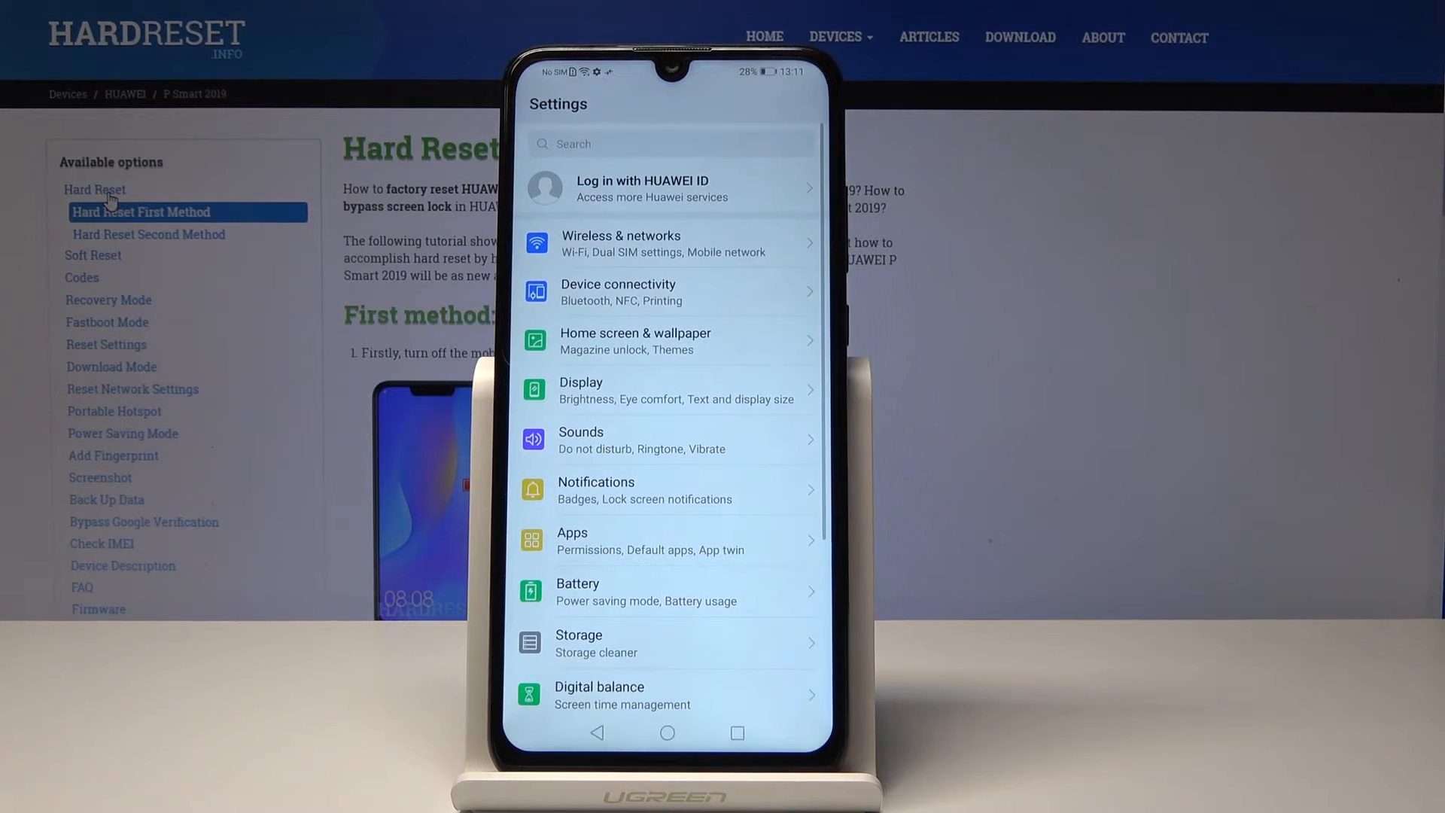
scroll(down, 3)
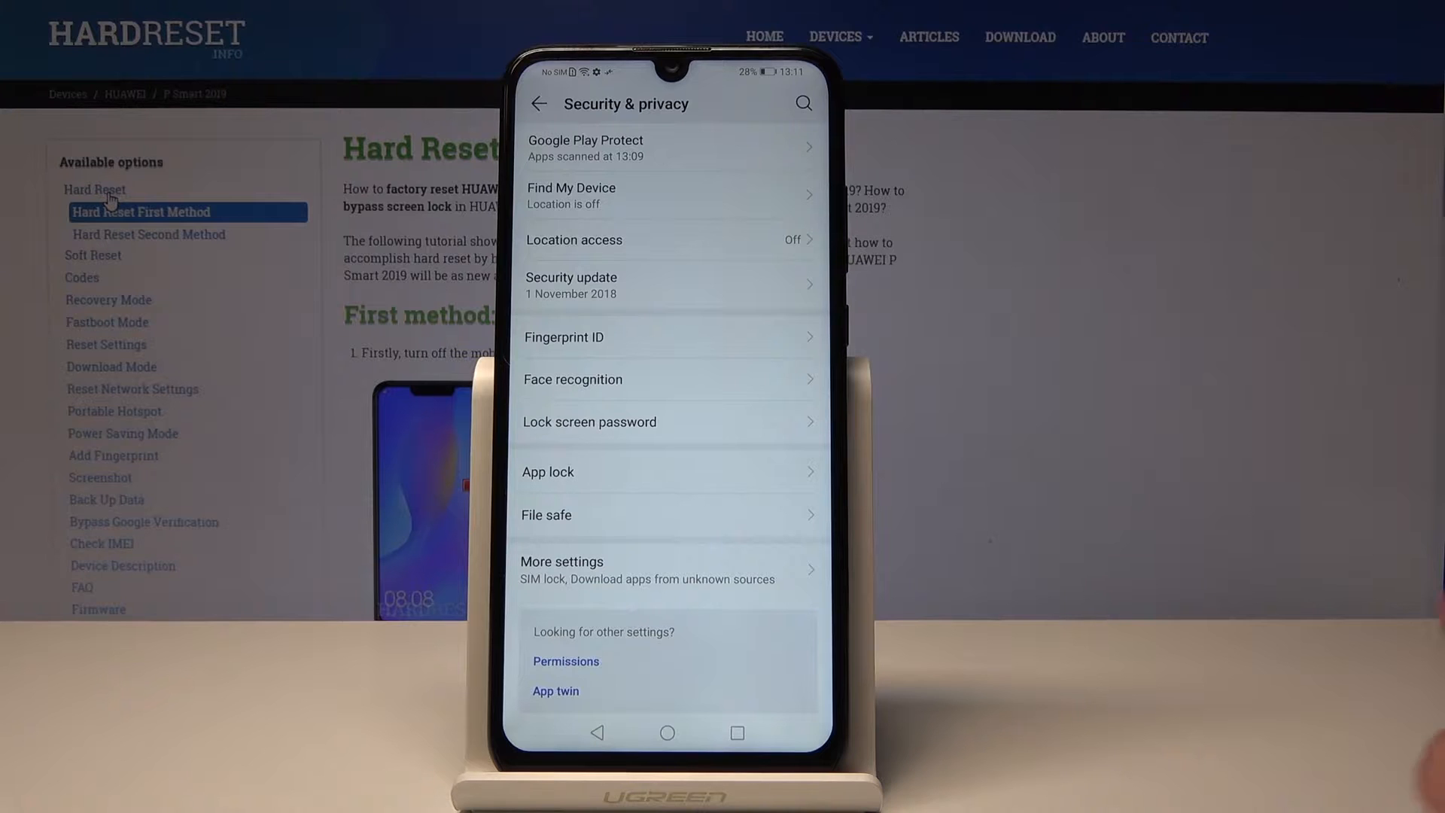
- Go through More settings to the Install apps from external sources list
click(562, 569)
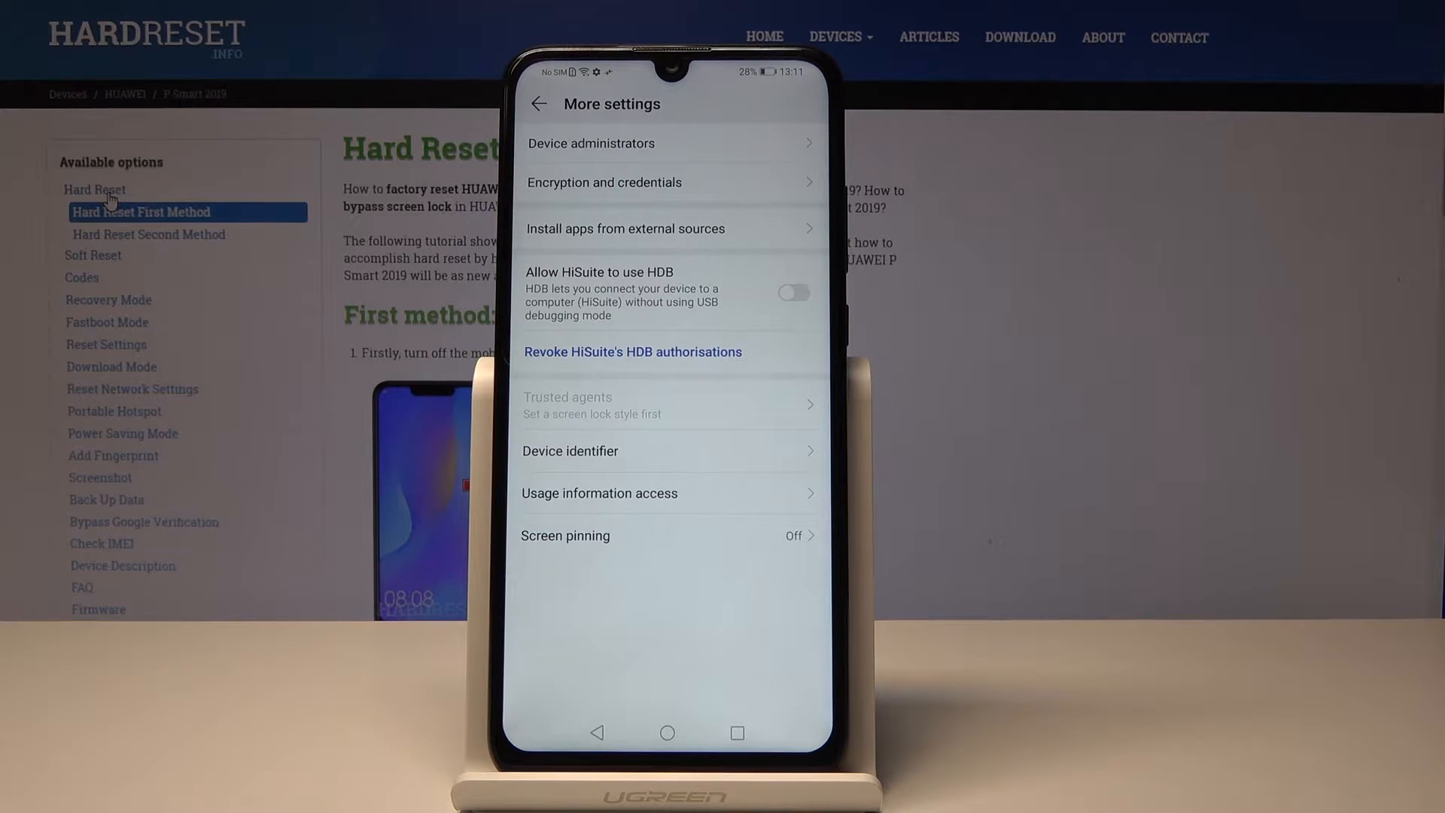
click(625, 228)
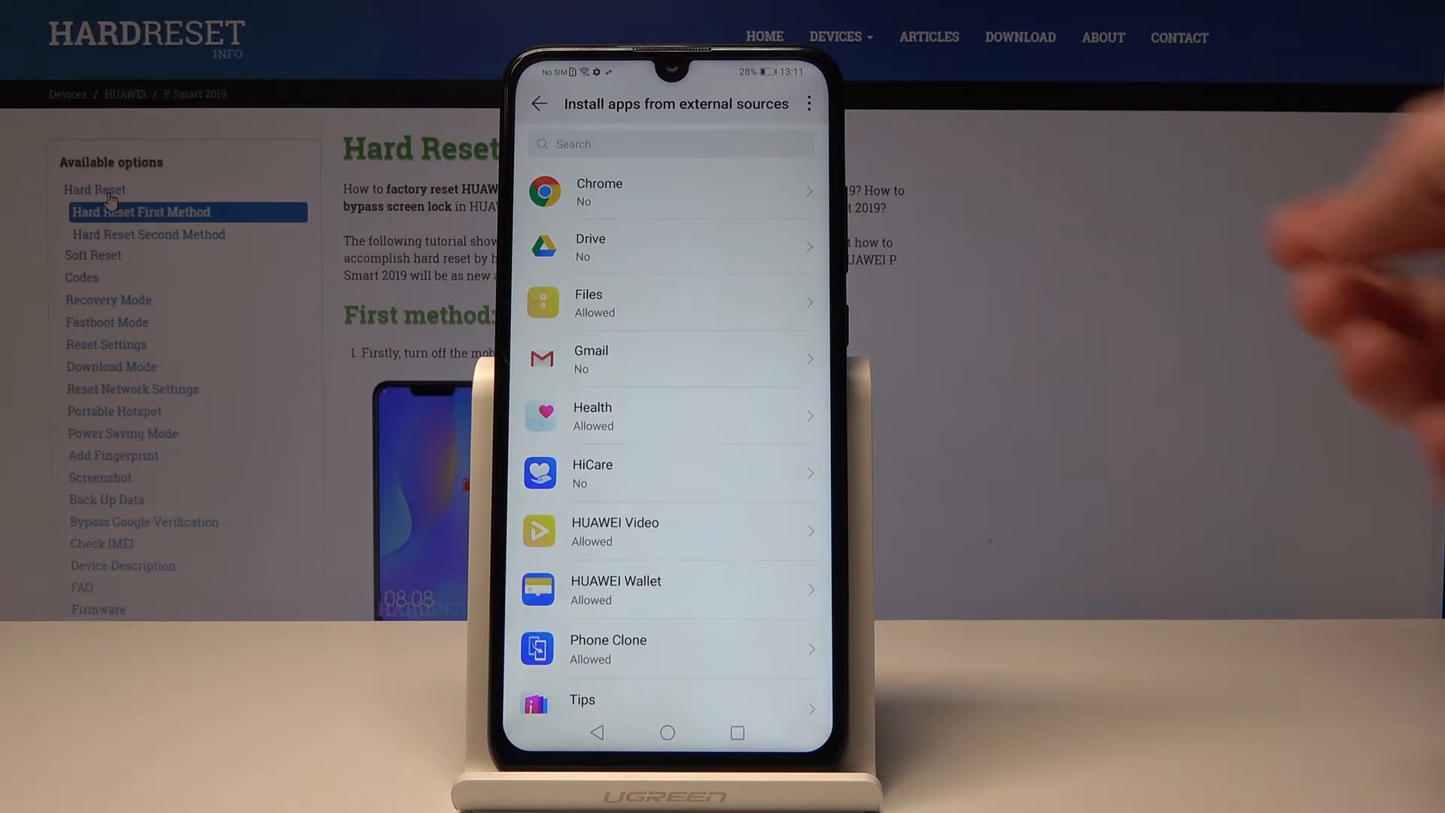
- Select Chrome and switch on its Allow app installs toggle
click(599, 190)
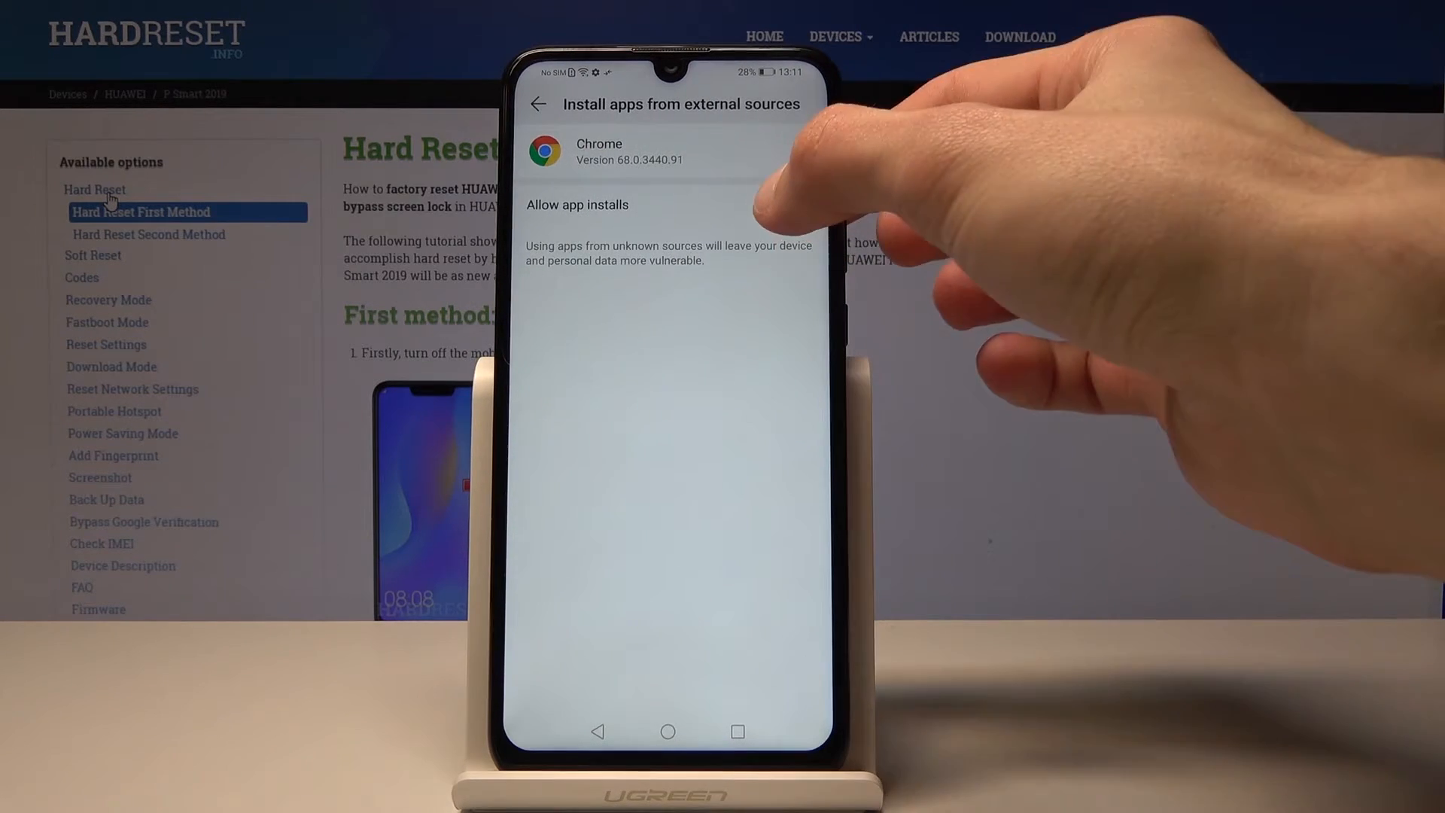
click(791, 204)
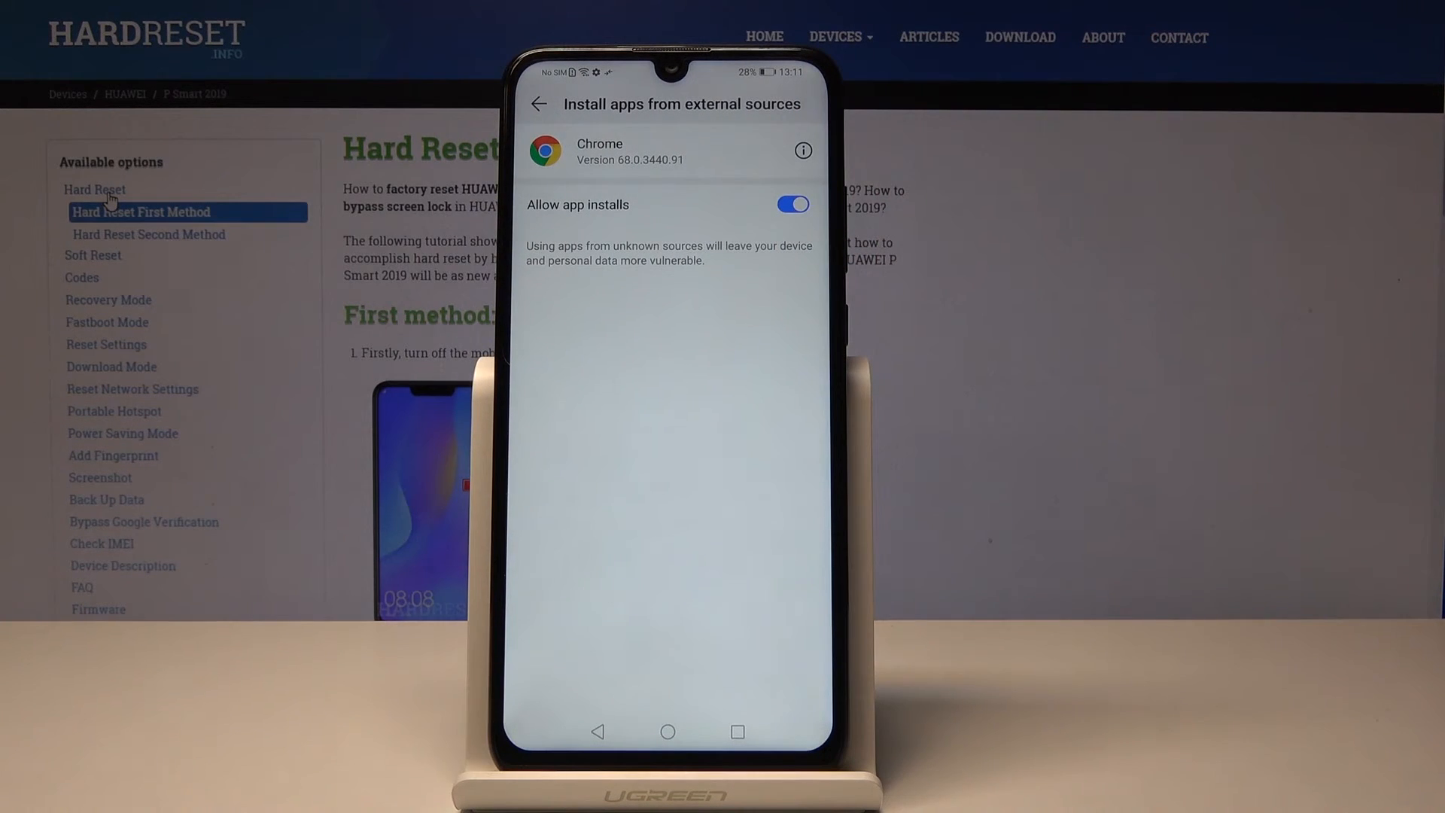